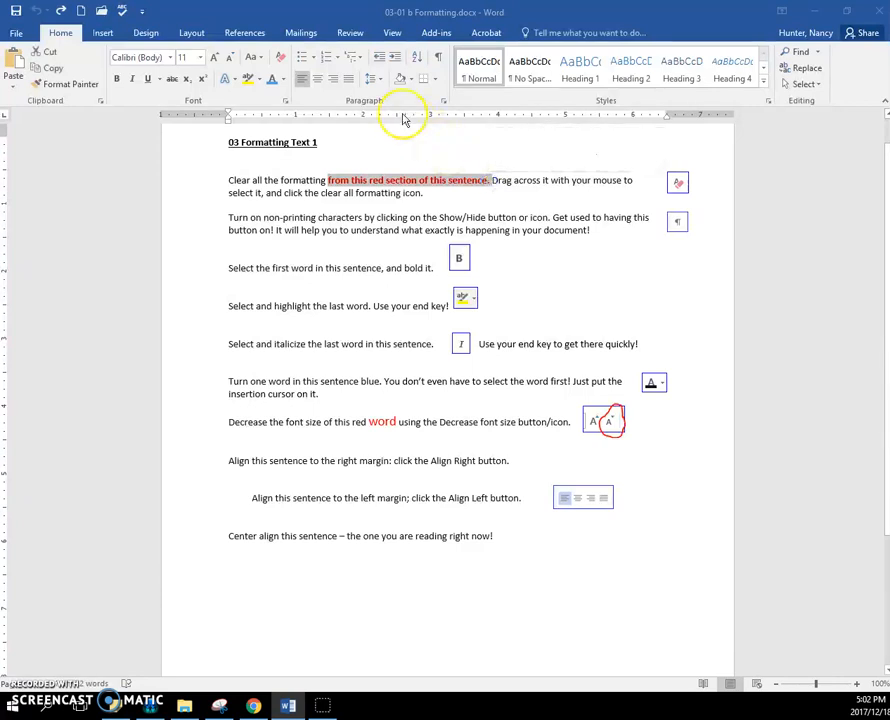
mouse_move(281, 62)
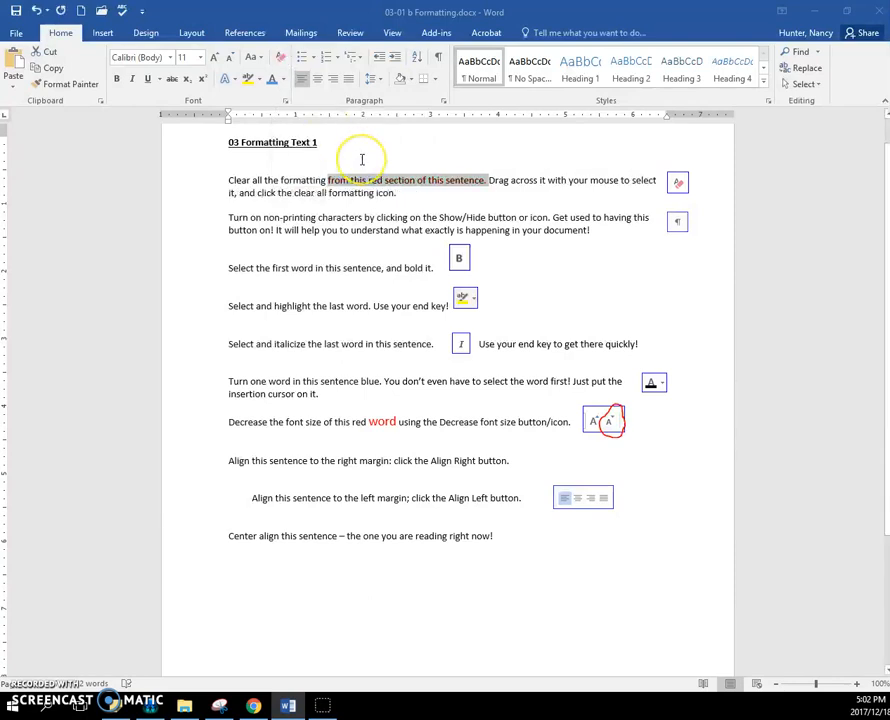
mouse_move(415, 232)
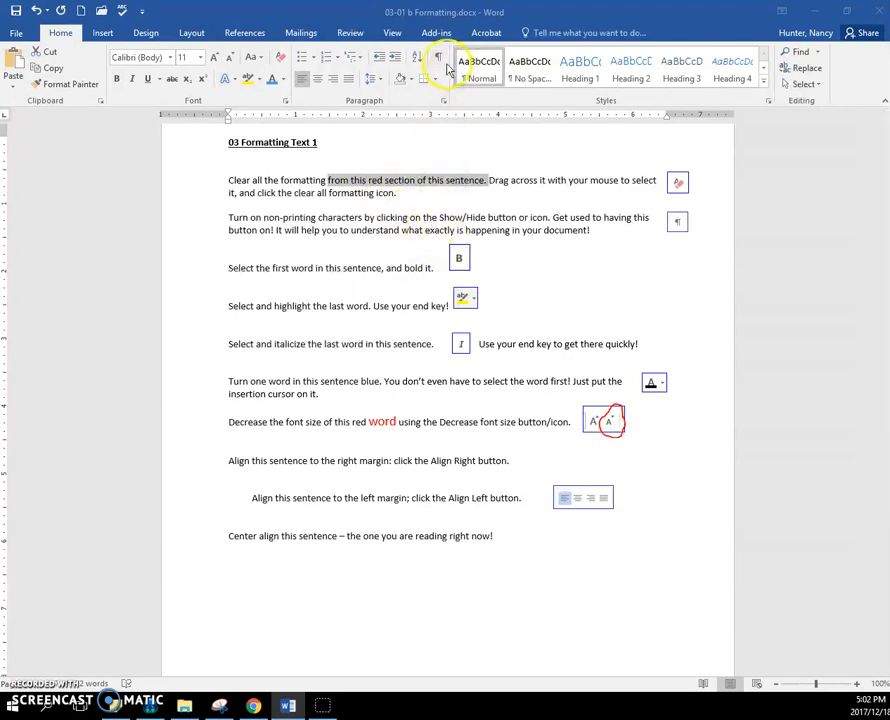
- Display the non-printing characters throughout the document
click(438, 57)
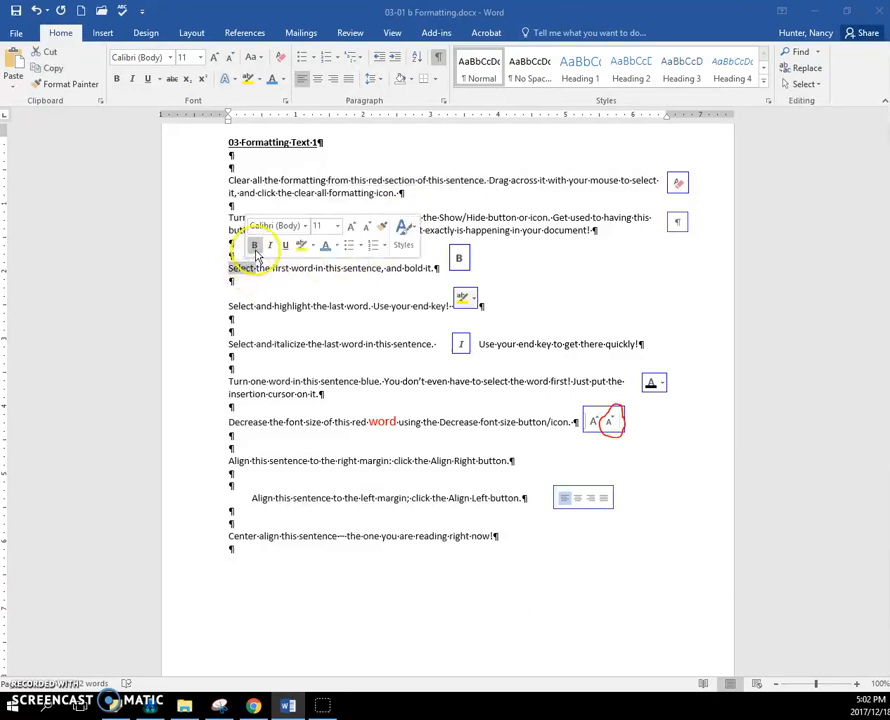
- Make the word 'Select' bold at the start of the bold-practice sentence
click(255, 245)
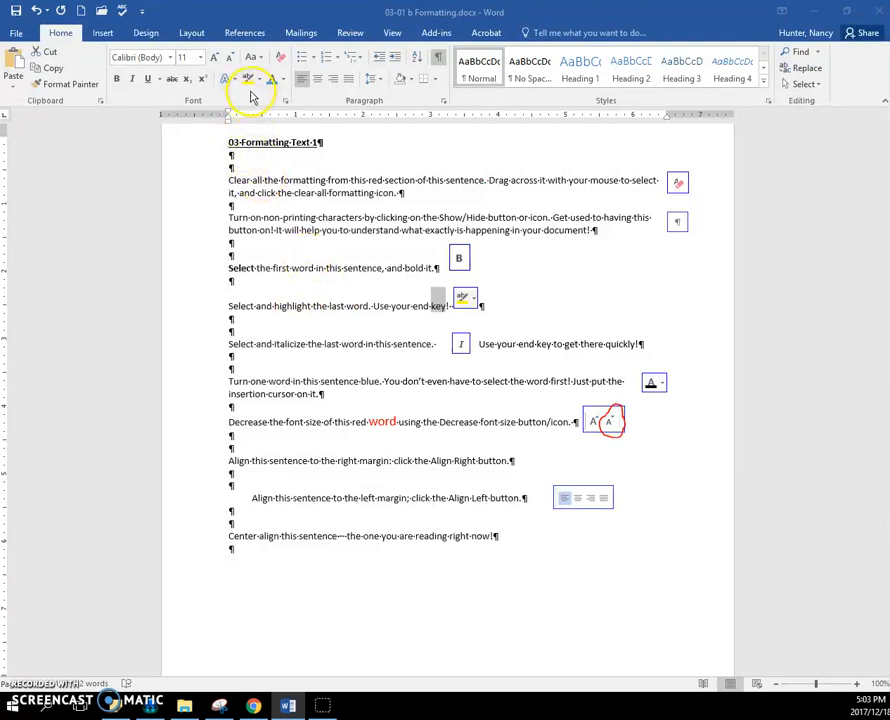
mouse_move(326, 324)
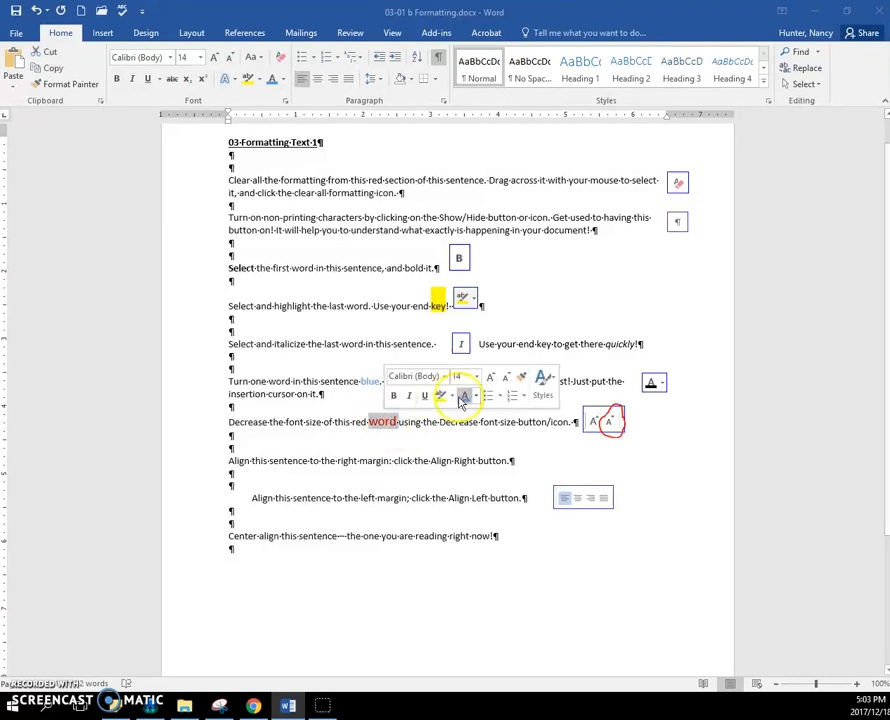
- Shrink the red 'word' by decreasing its font size twice
click(492, 378)
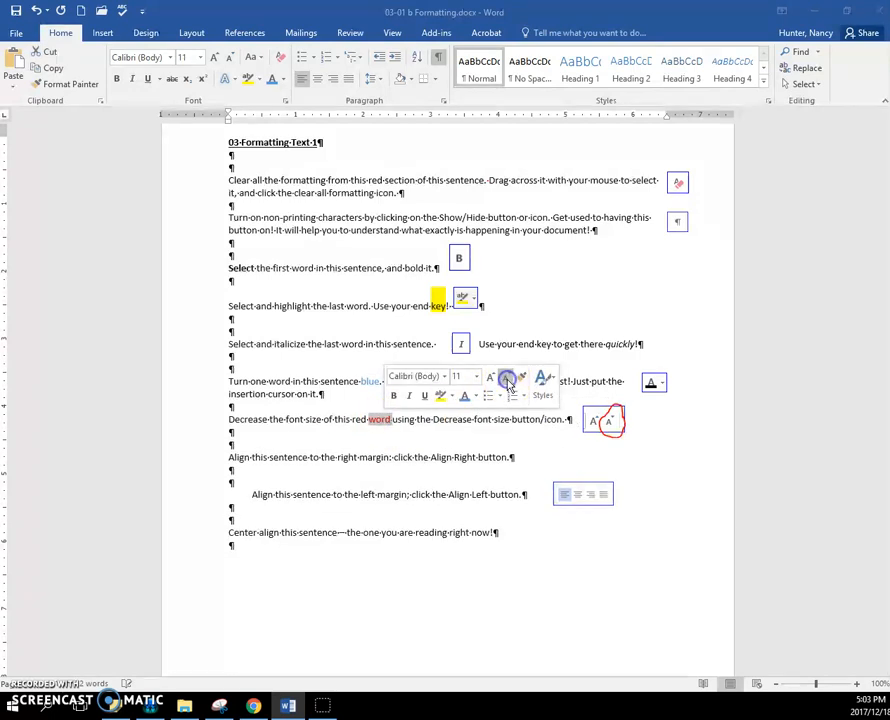
click(507, 378)
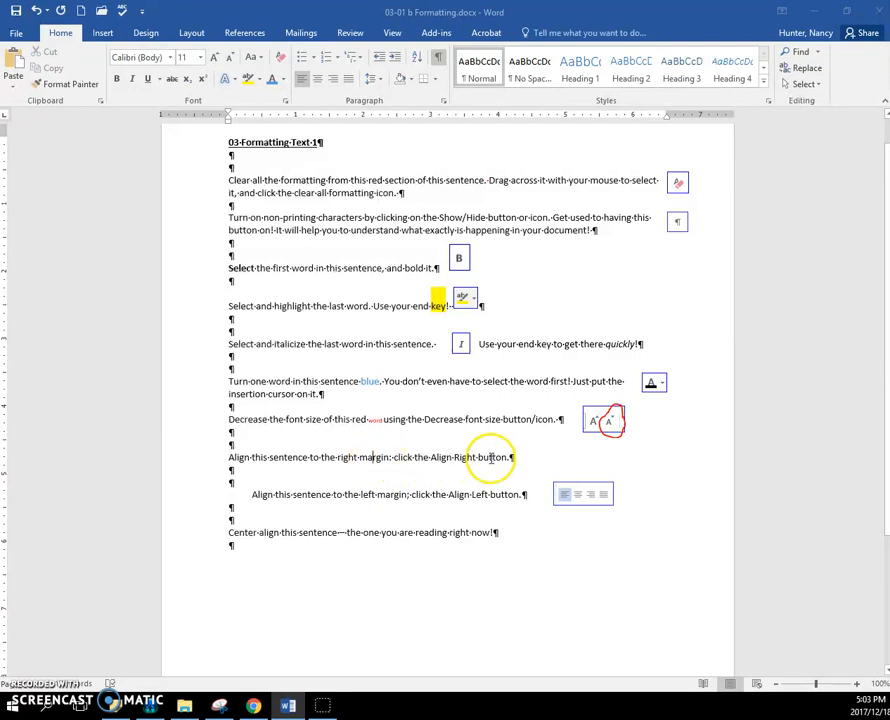
mouse_move(430, 123)
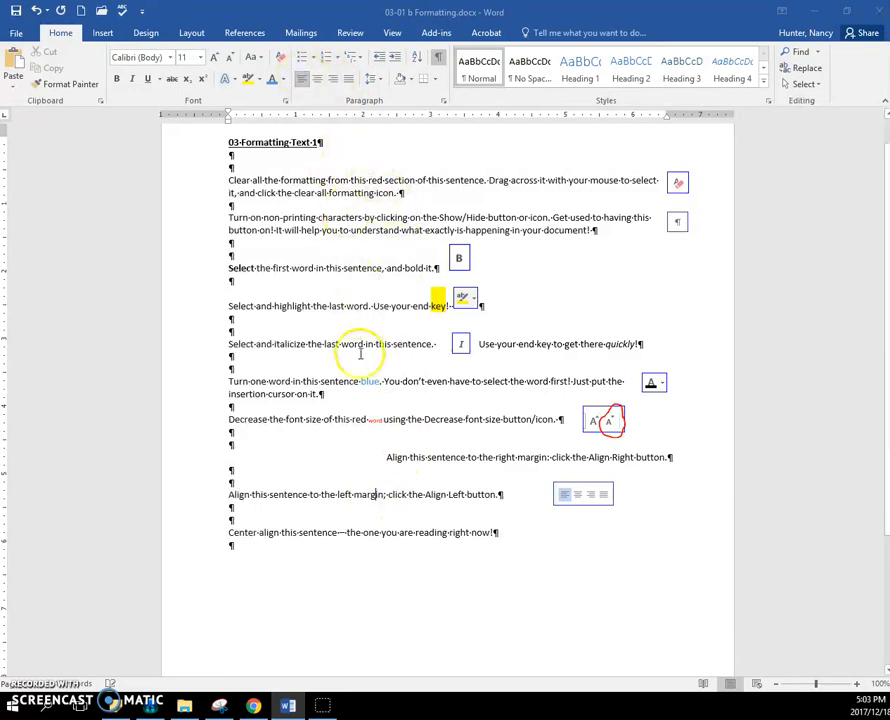
mouse_move(325, 98)
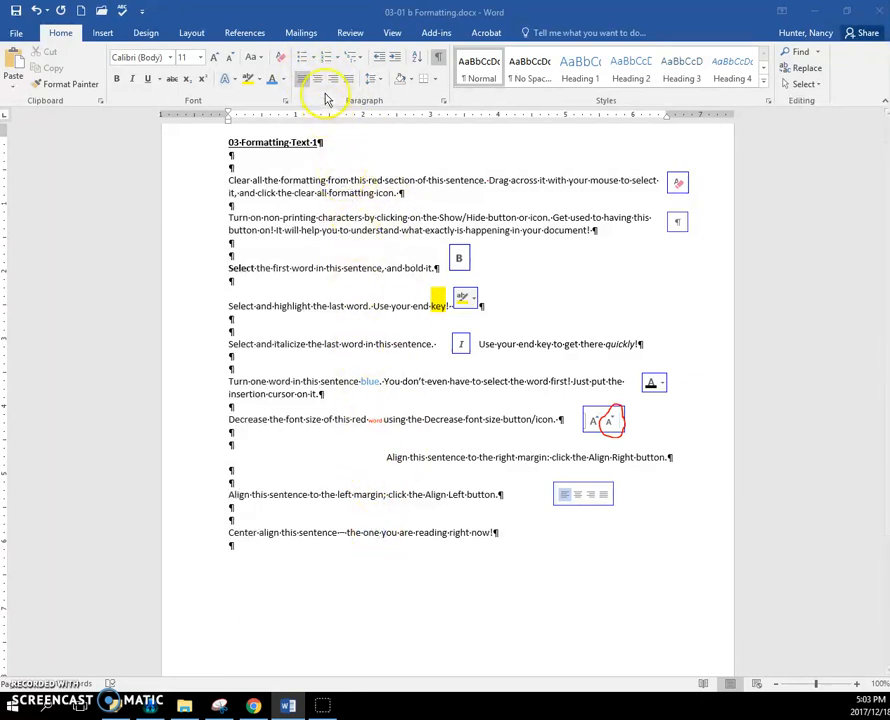